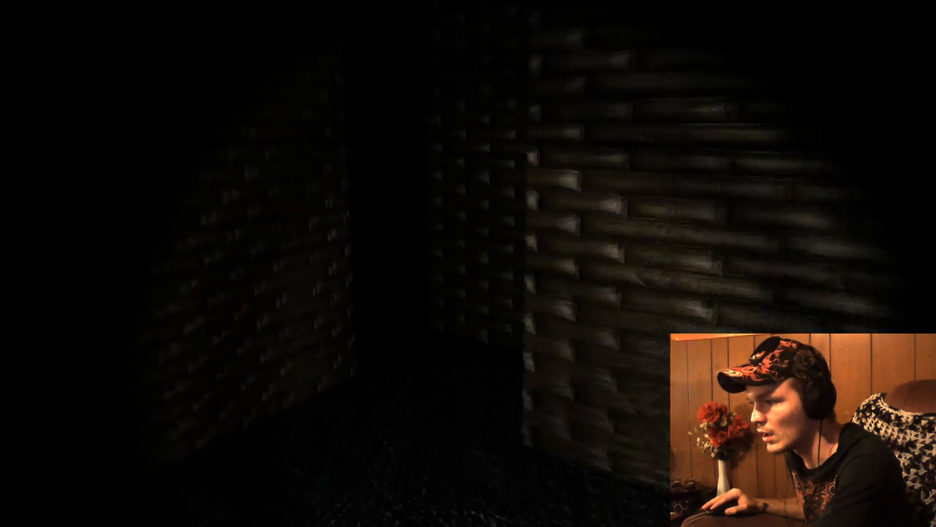
{"action": "mouse_move", "coordinate": [468, 264]}
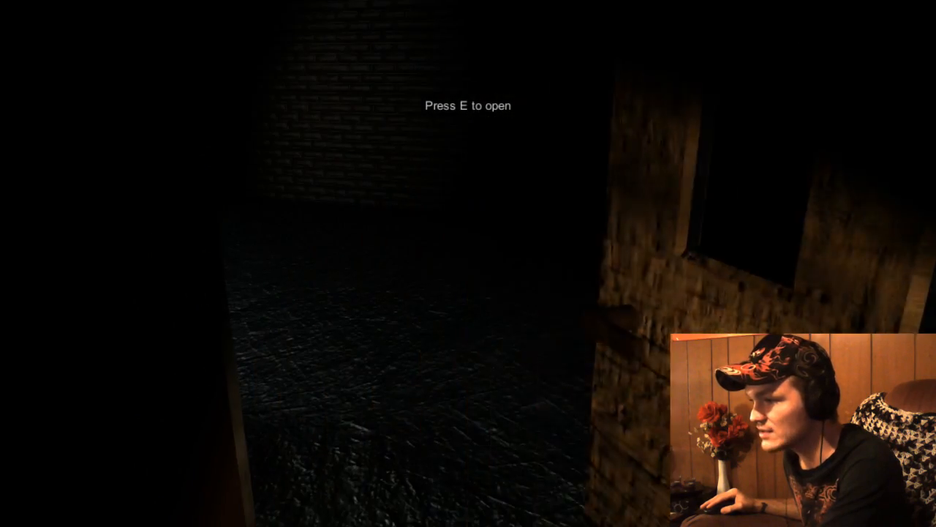
{"action": "key", "text": "e"}
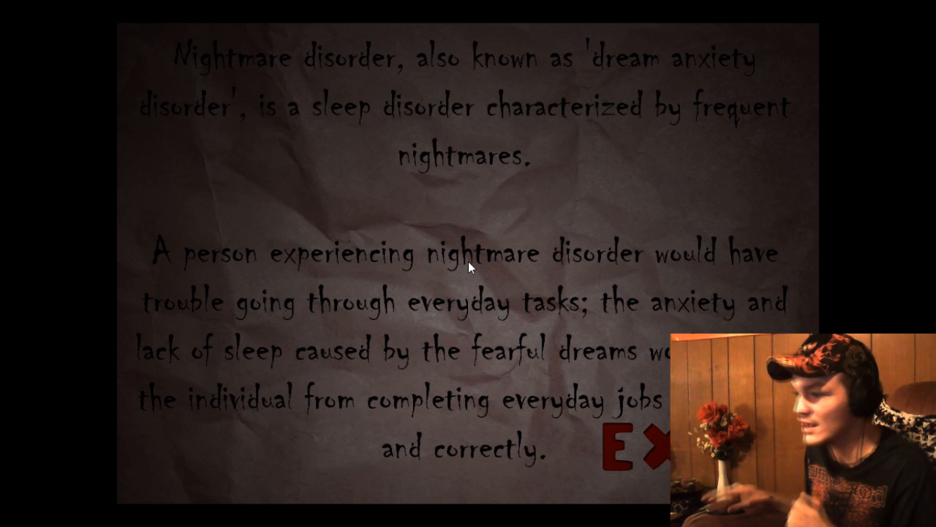
{"action": "mouse_move", "coordinate": [607, 204]}
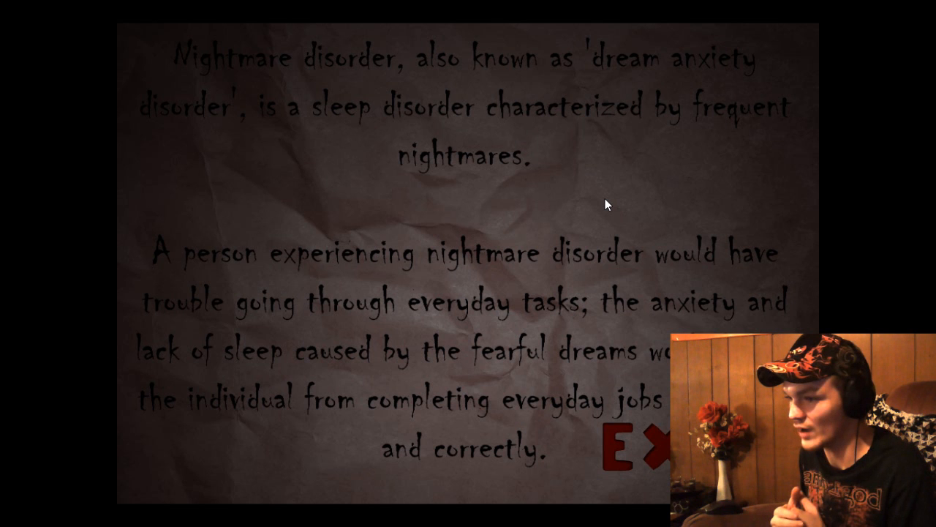